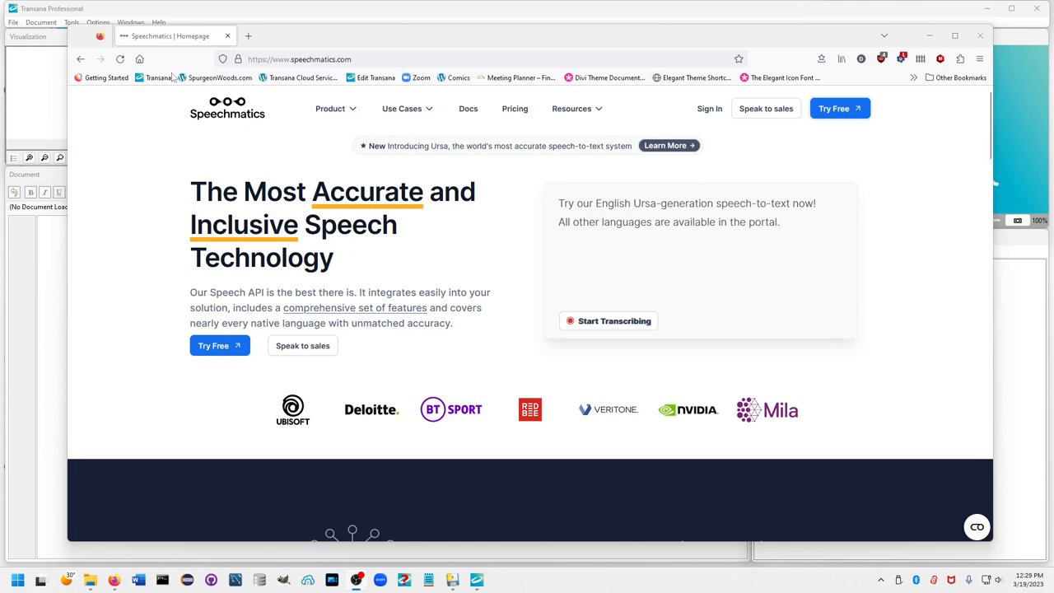
mouse_move(616, 112)
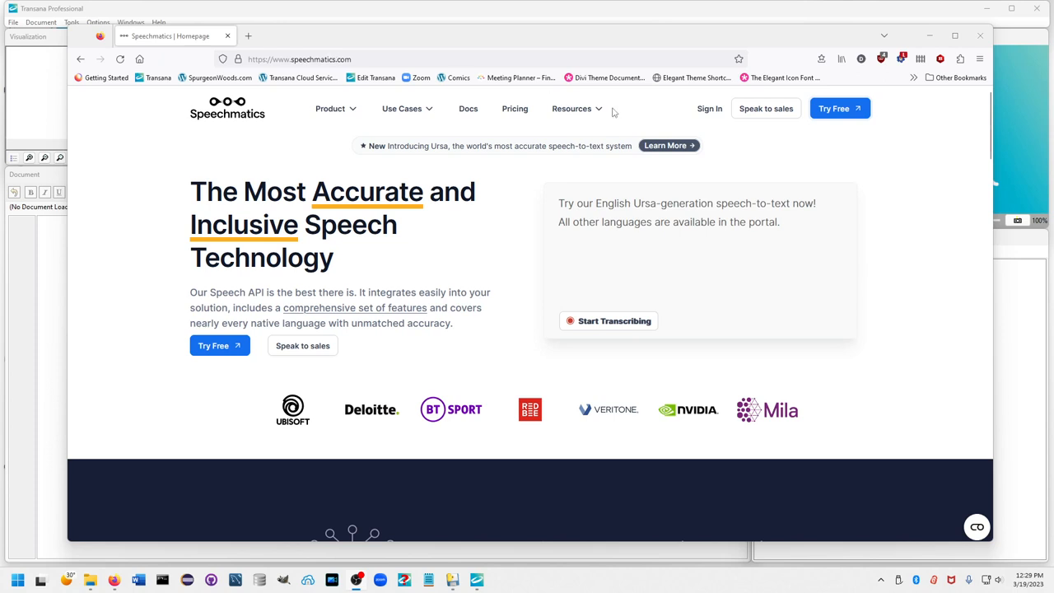
mouse_move(771, 157)
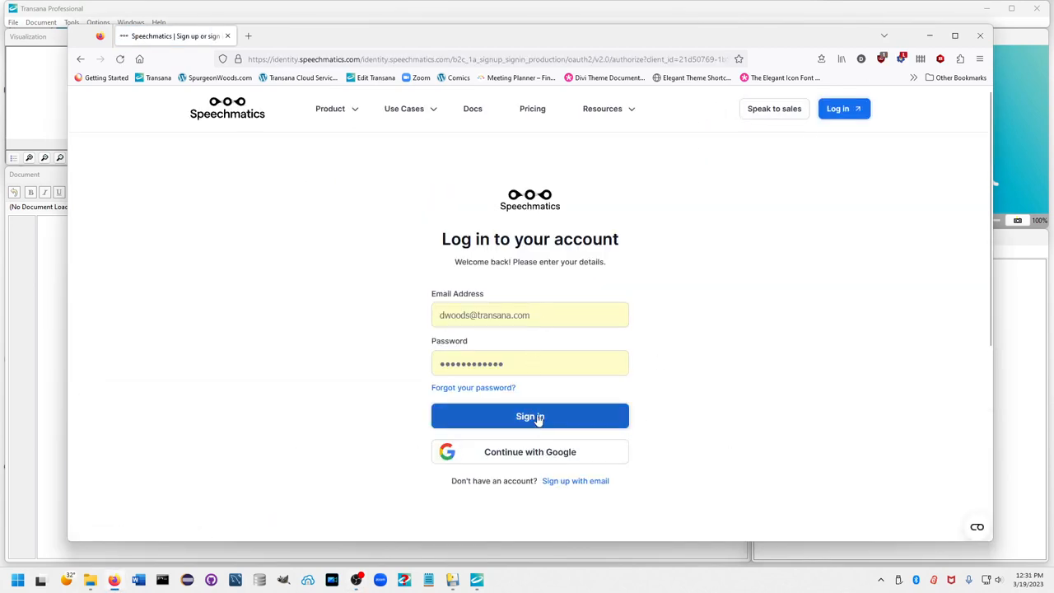
Sign in to the Speechmatics account to reach the portal home page
click(530, 415)
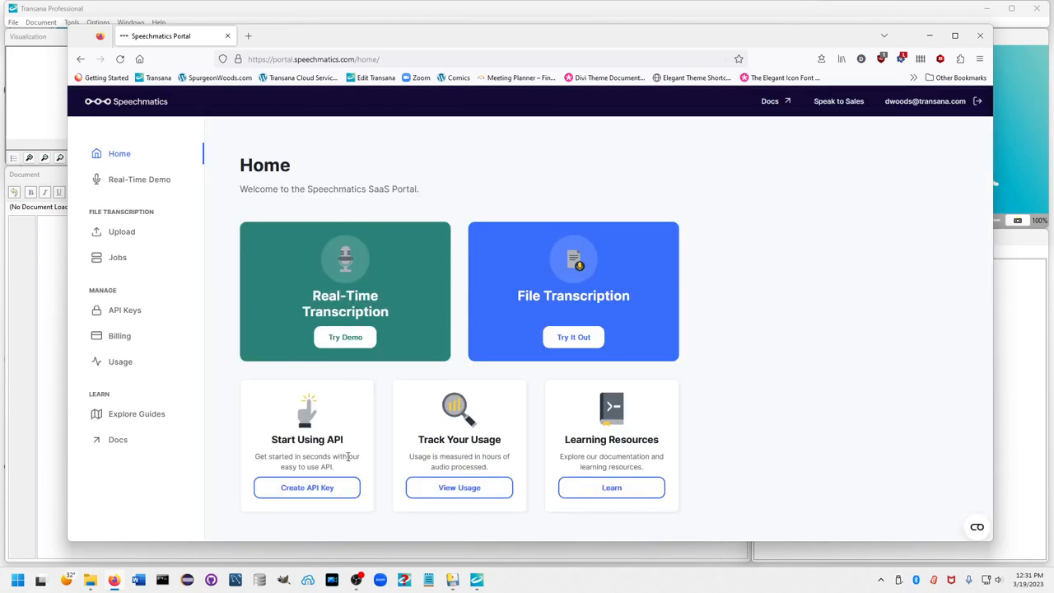
mouse_move(280, 451)
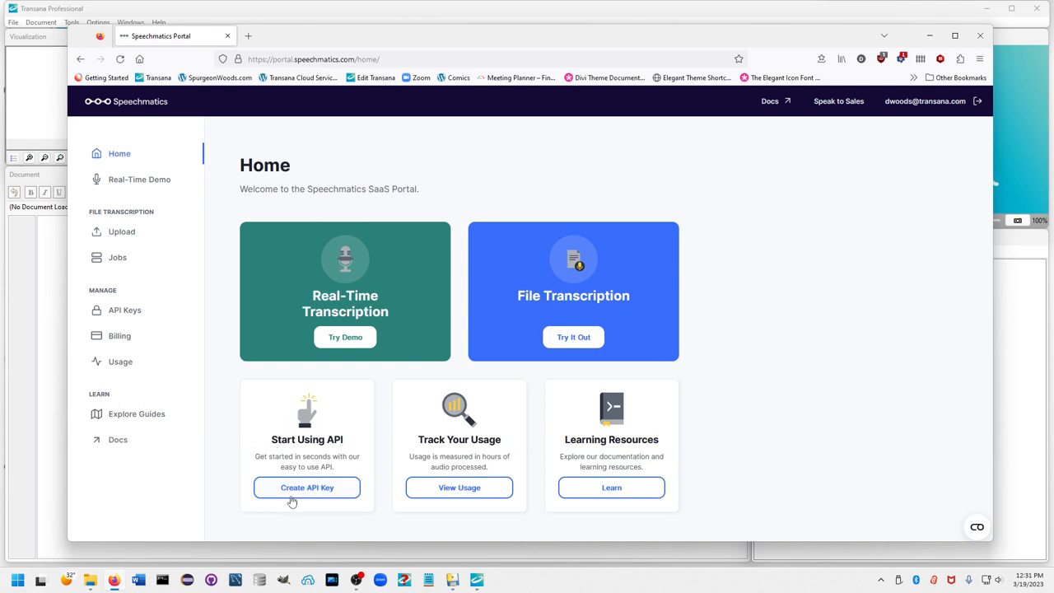
Show the API Keys page listing the existing key created 25 February 2023
click(306, 487)
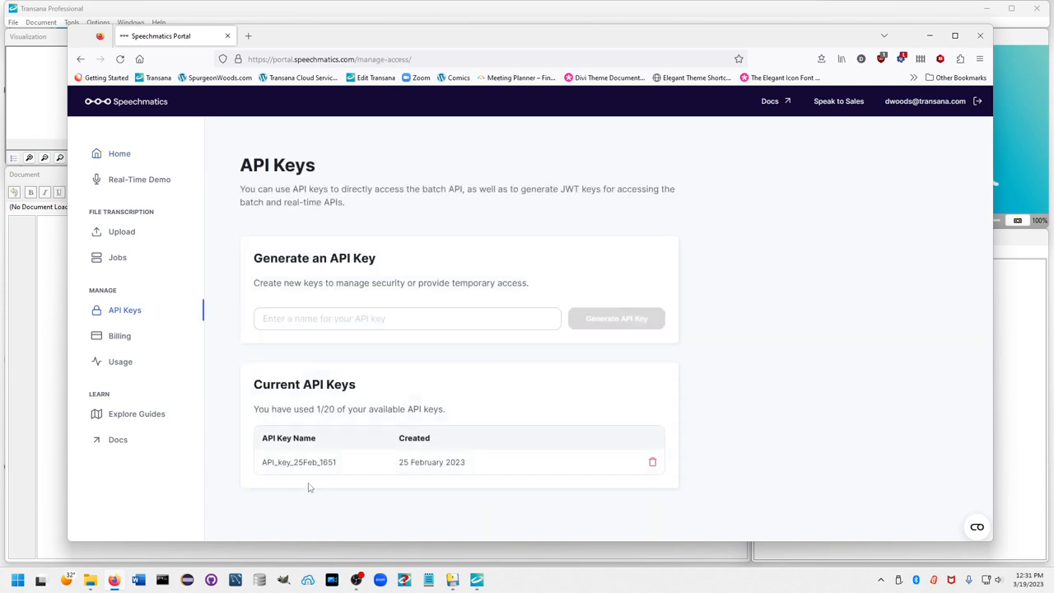
mouse_move(343, 476)
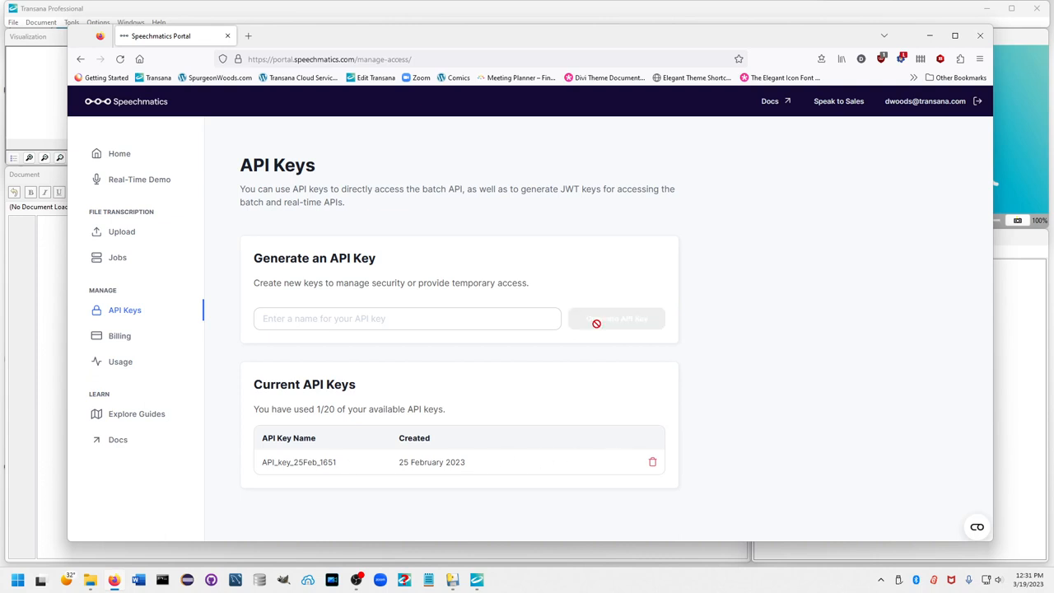
mouse_move(600, 303)
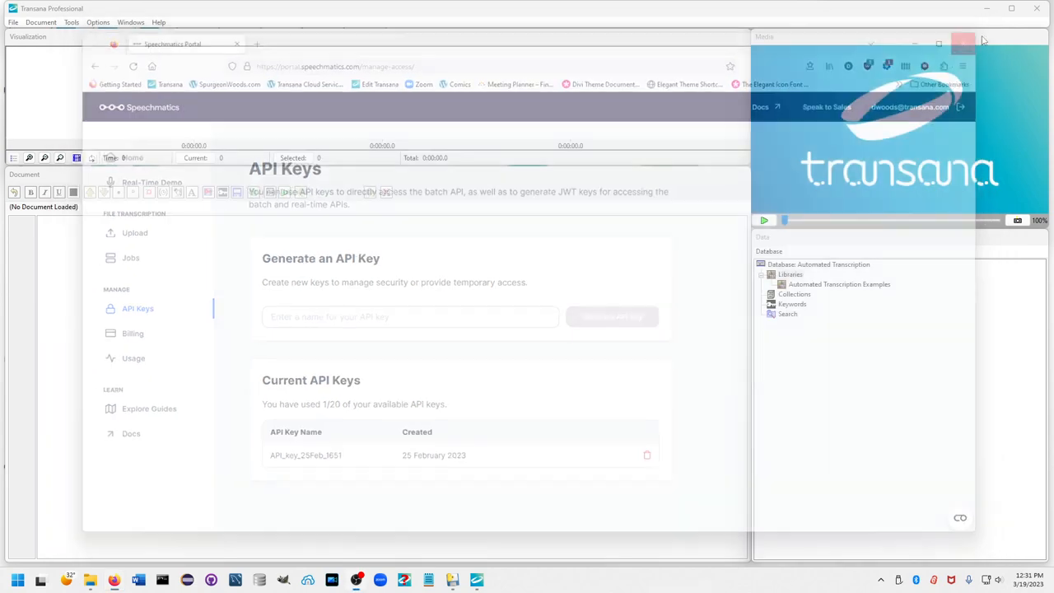
Add a Demo episode linked to Demo.mp4 in the Automated Transcription Examples library
right_click(838, 283)
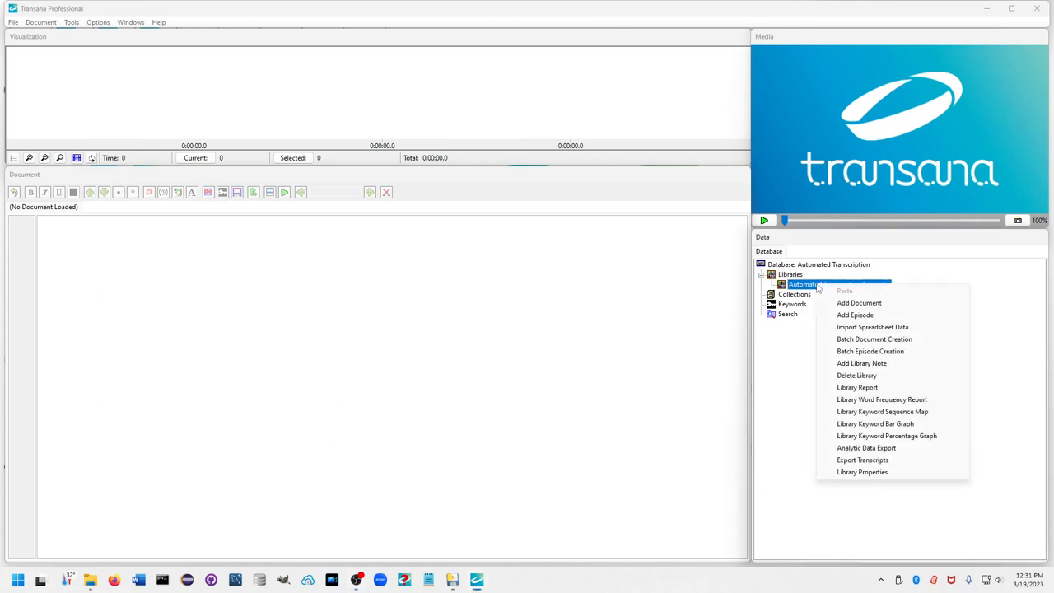
click(855, 314)
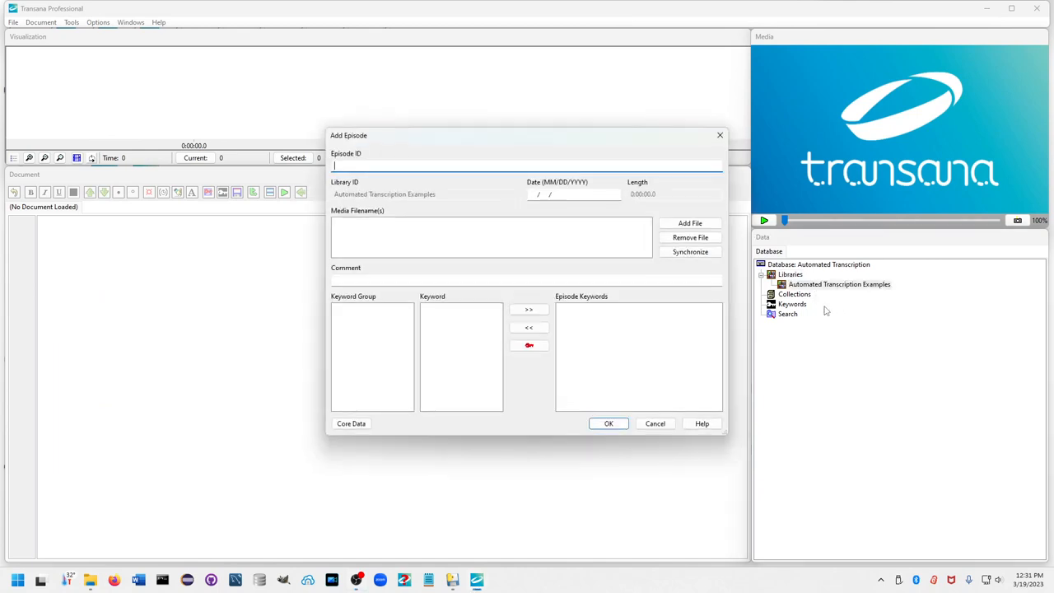
click(690, 224)
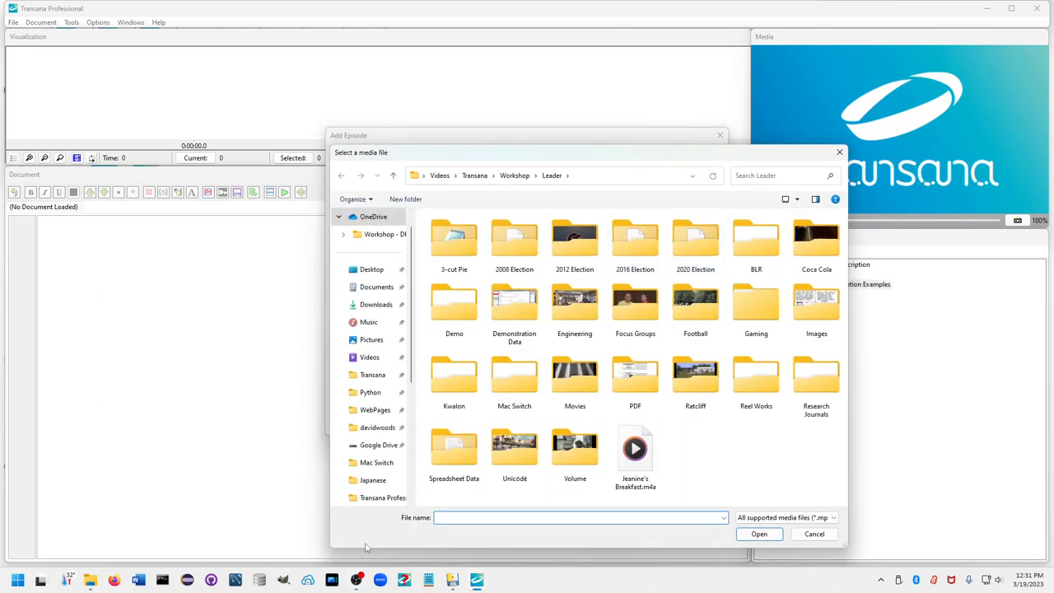
double_click(454, 306)
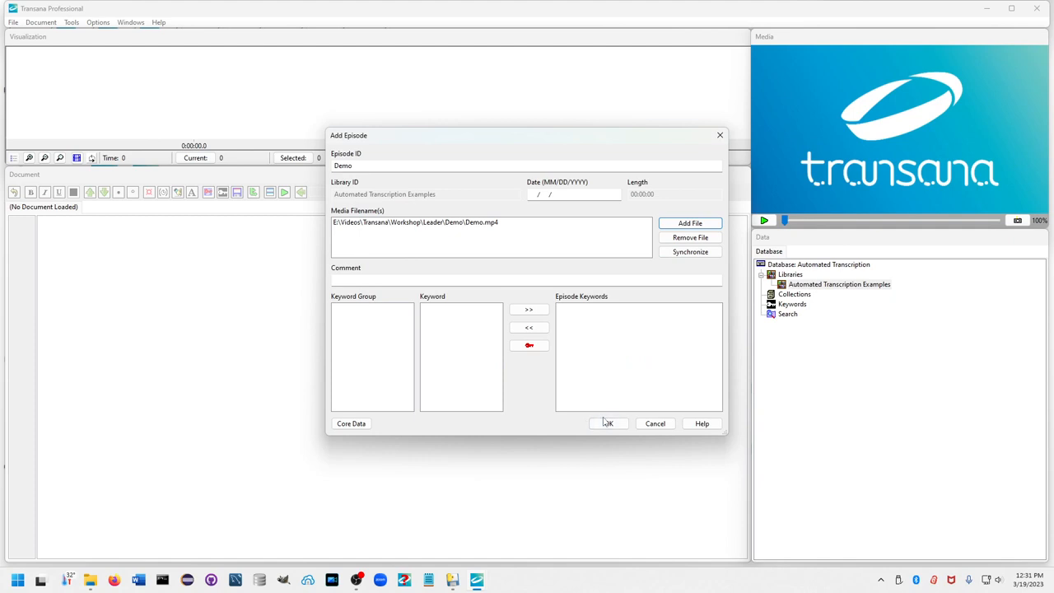
click(610, 423)
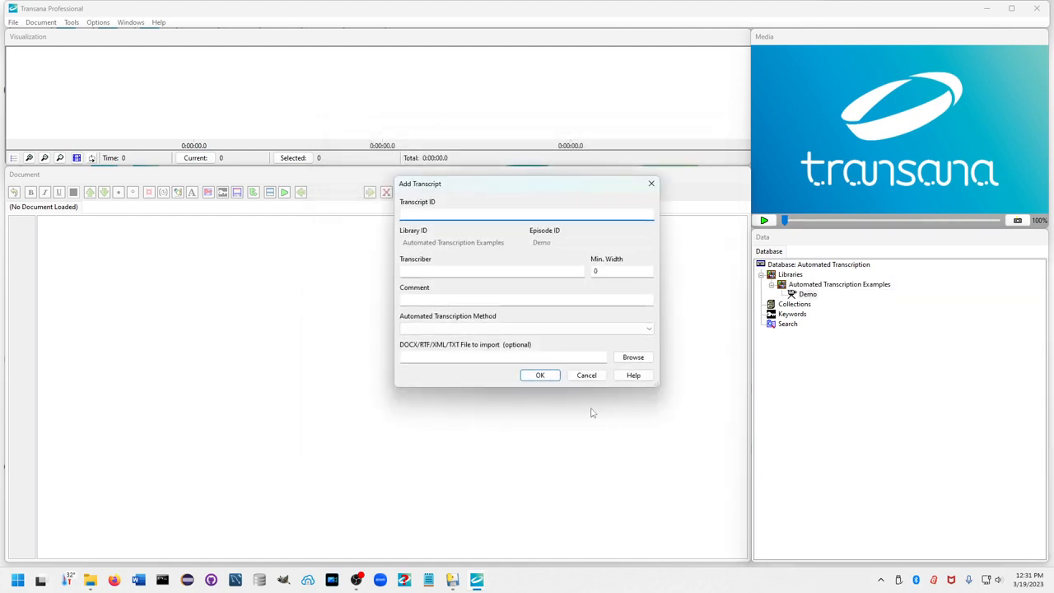
Create a transcript named Speechmatics Server using the Speechmatics Server automated method
text(S)
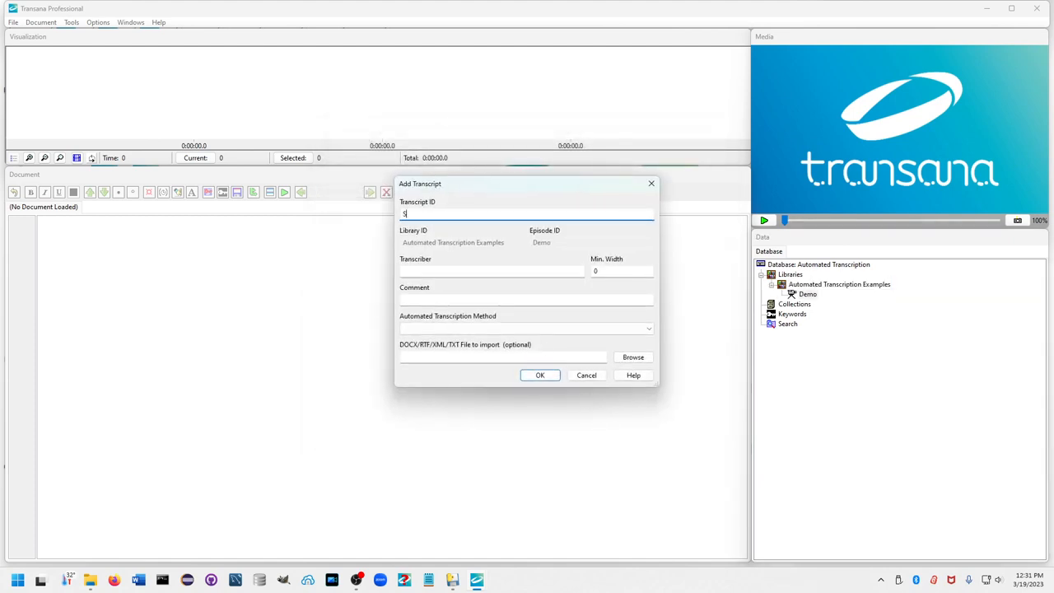
text(peechmatics Server)
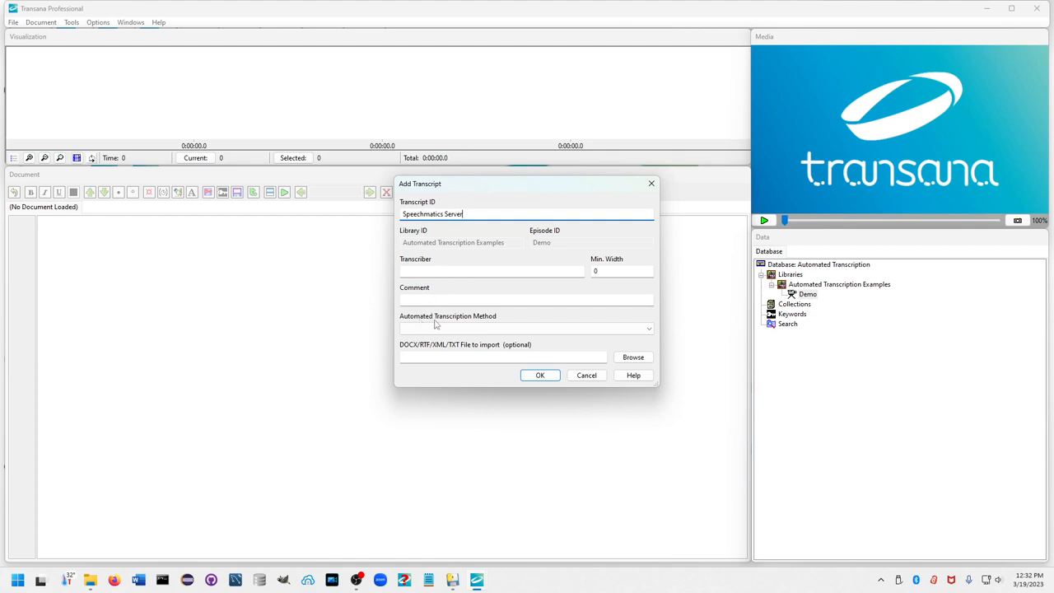
mouse_move(431, 327)
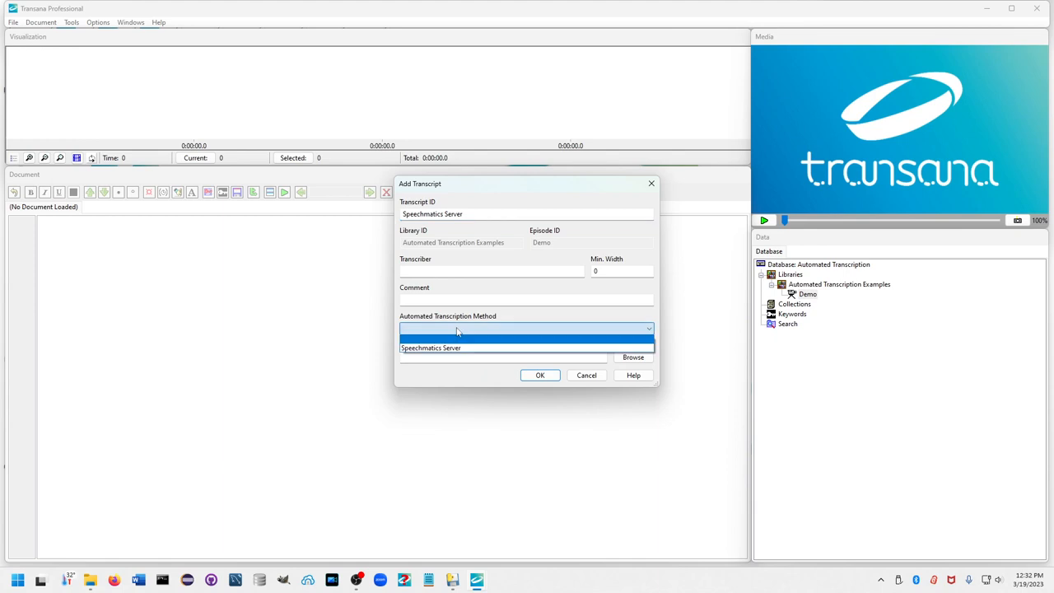
click(432, 347)
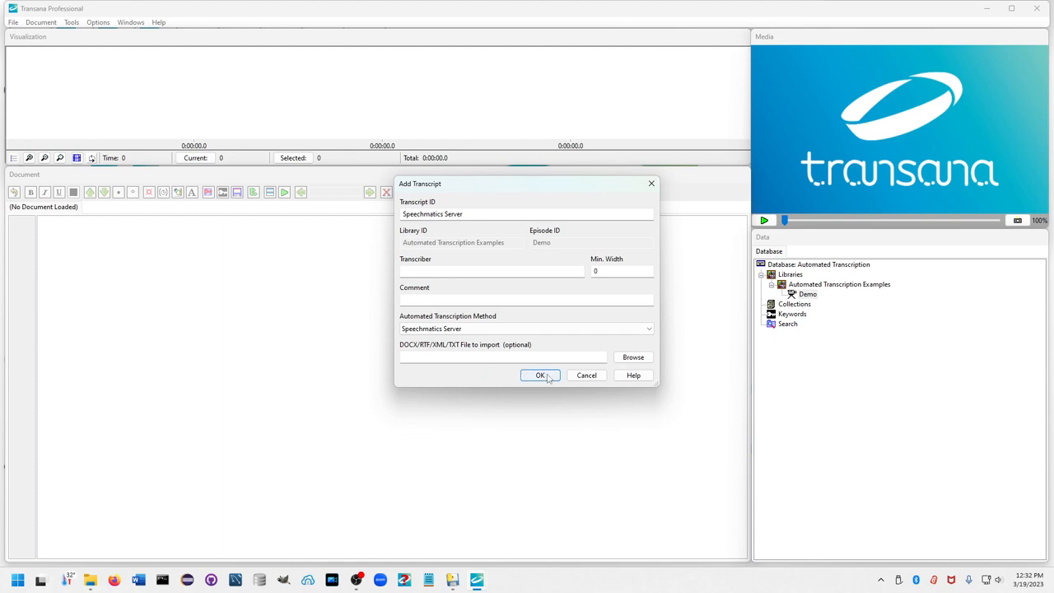
click(537, 376)
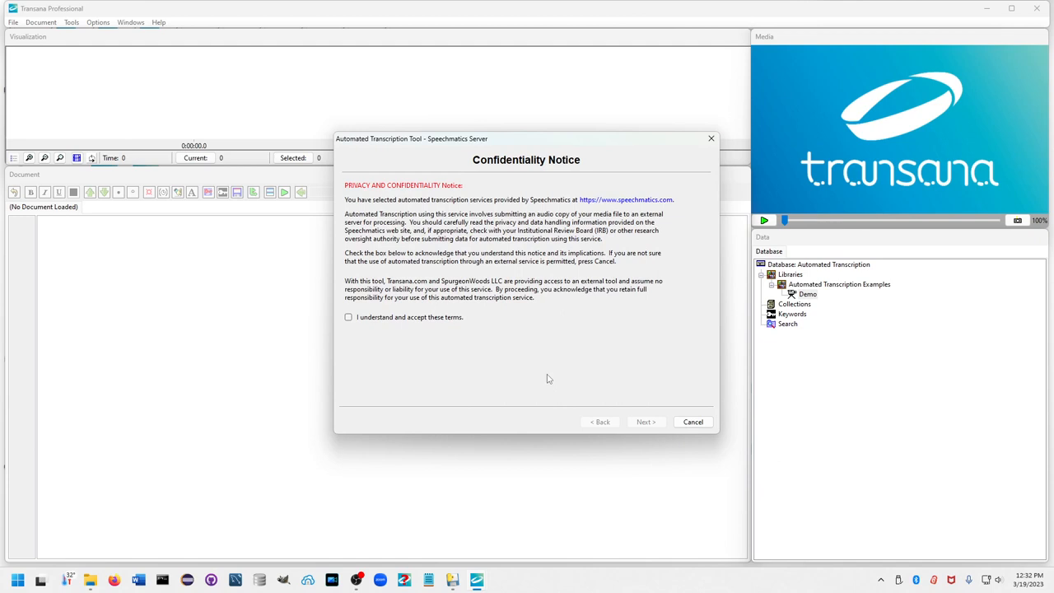
mouse_move(441, 262)
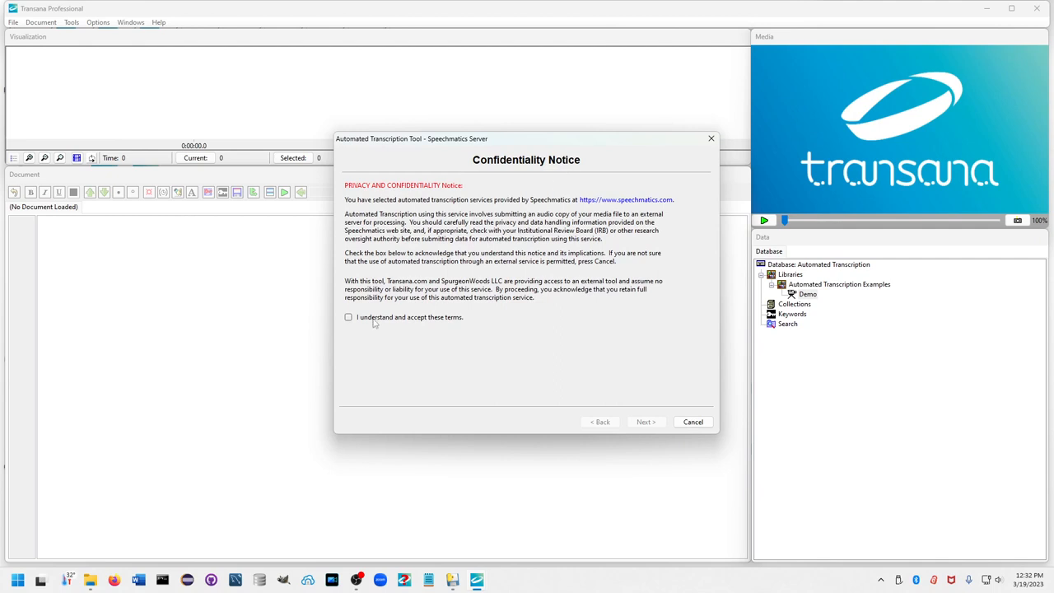
Accept the Speechmatics confidentiality terms and proceed to the Extract Audio step
click(347, 316)
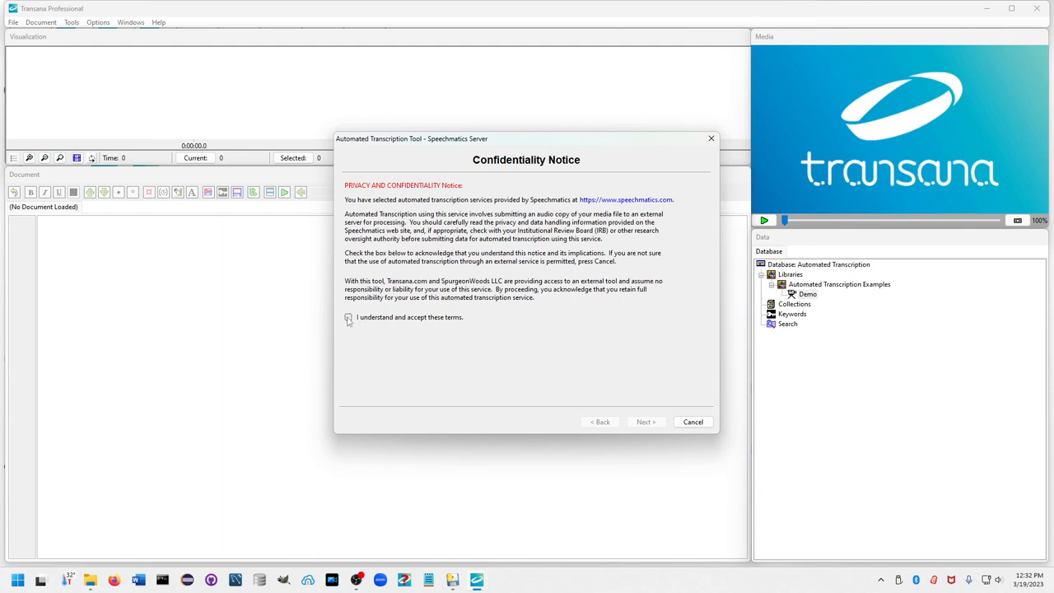
click(348, 316)
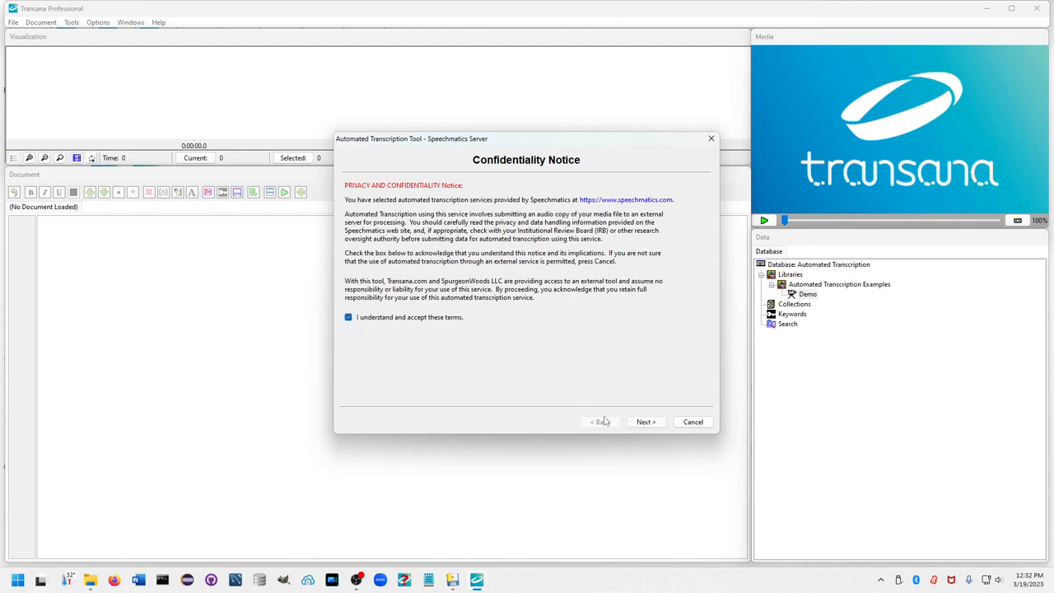
click(646, 422)
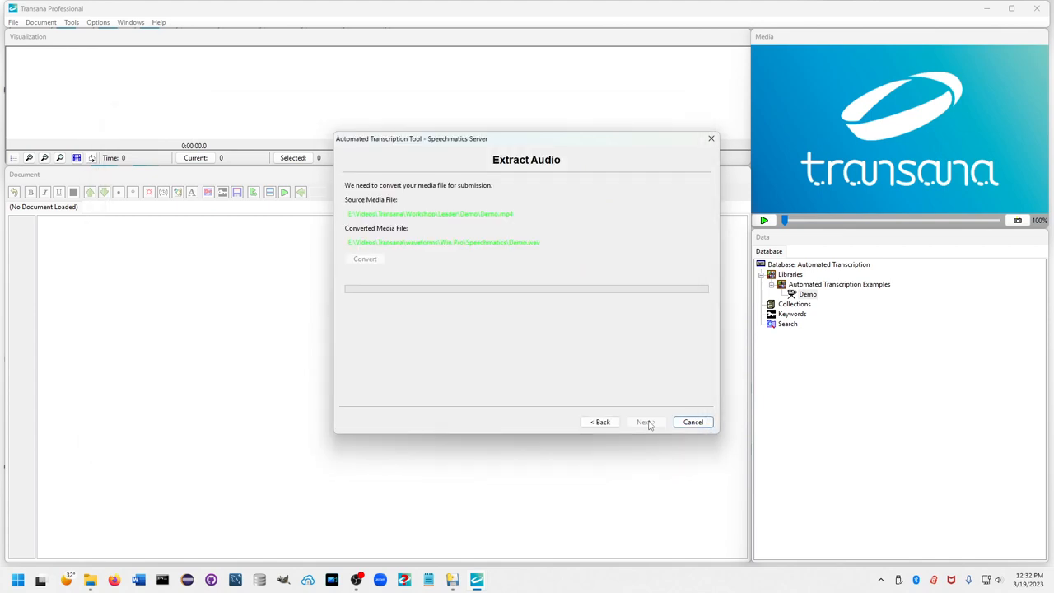
Extract Demo.mp4's audio and continue to the account settings step
click(366, 259)
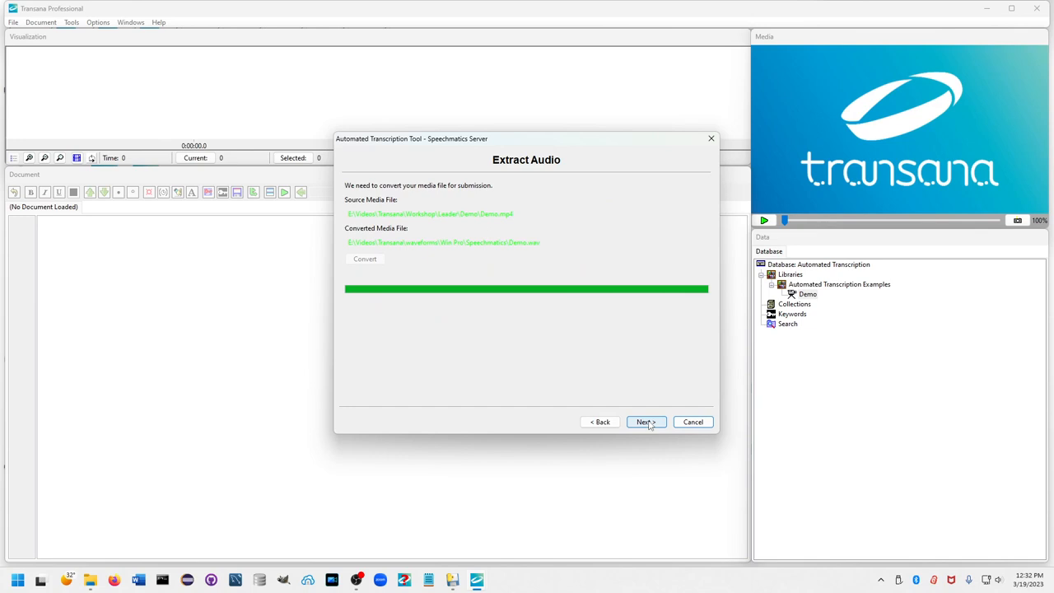
click(646, 422)
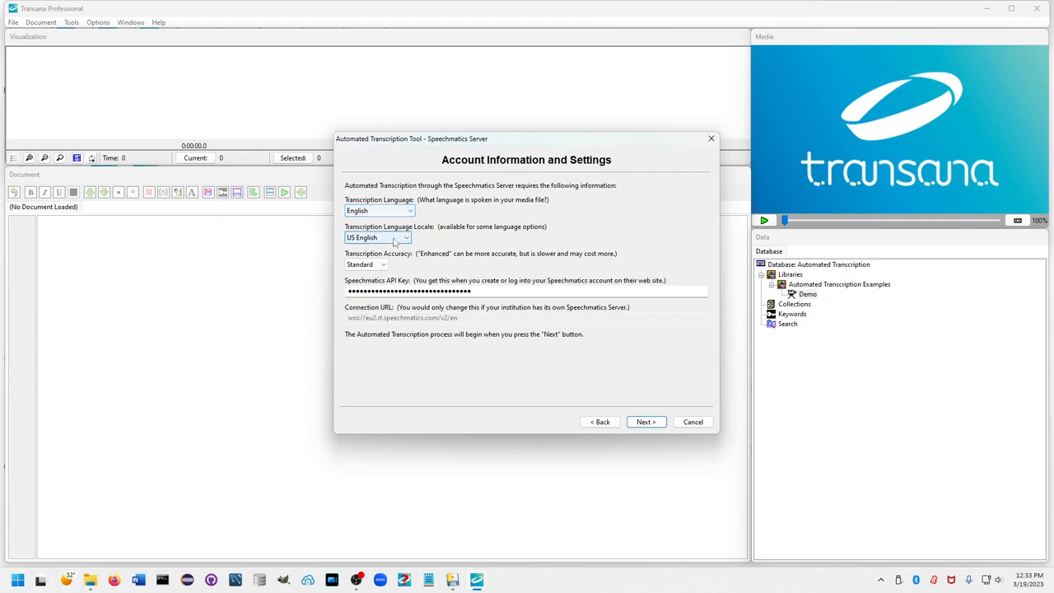
Submit the transcription request with English, US English locale and Standard accuracy
click(402, 237)
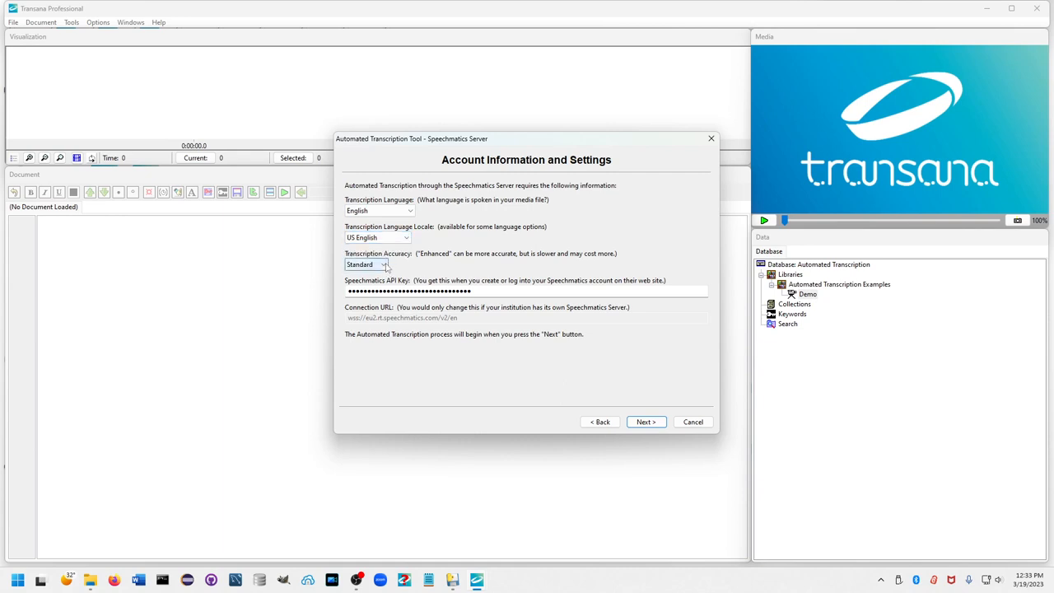
click(385, 264)
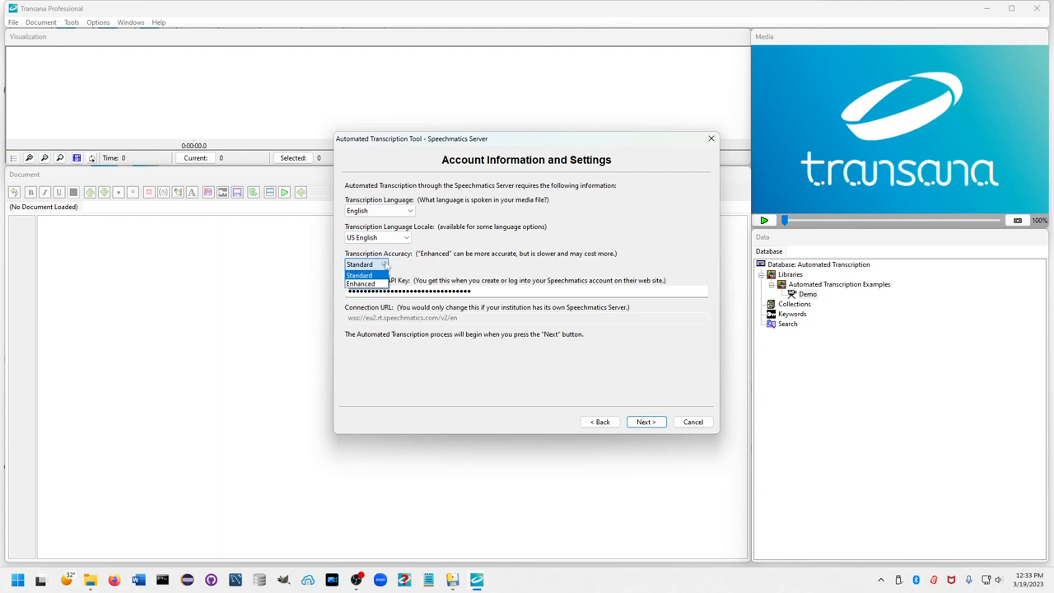
click(359, 273)
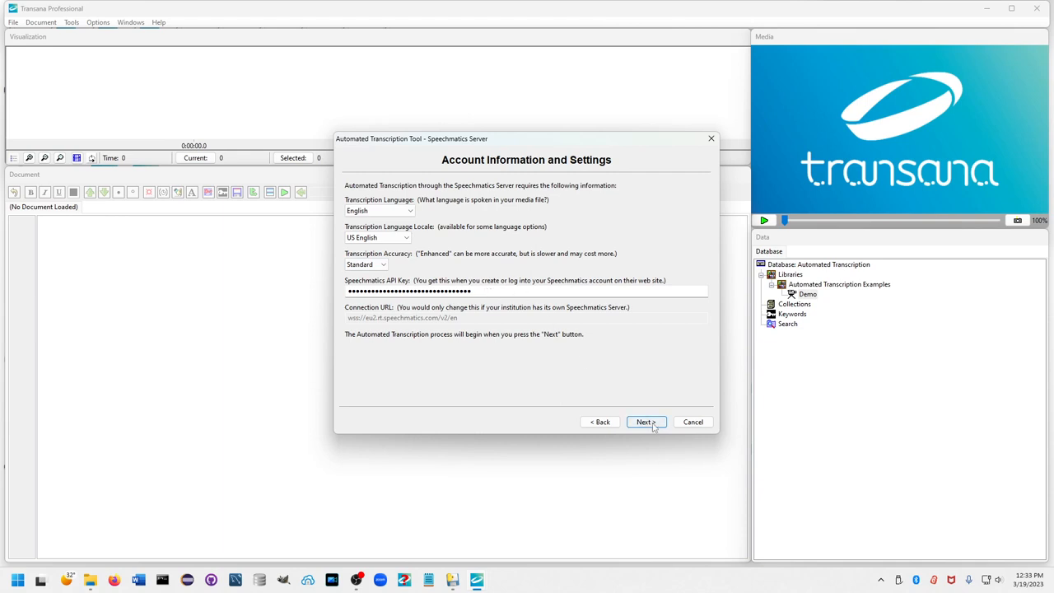
click(645, 422)
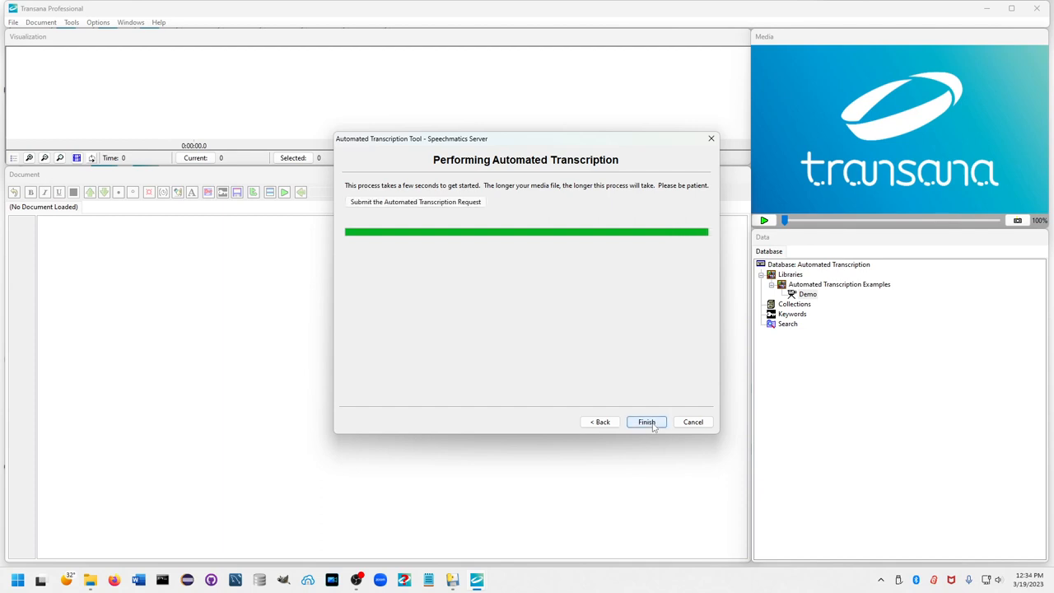
Finish the completed transcription and close the tool, revealing the confidence-coded transcript
click(645, 422)
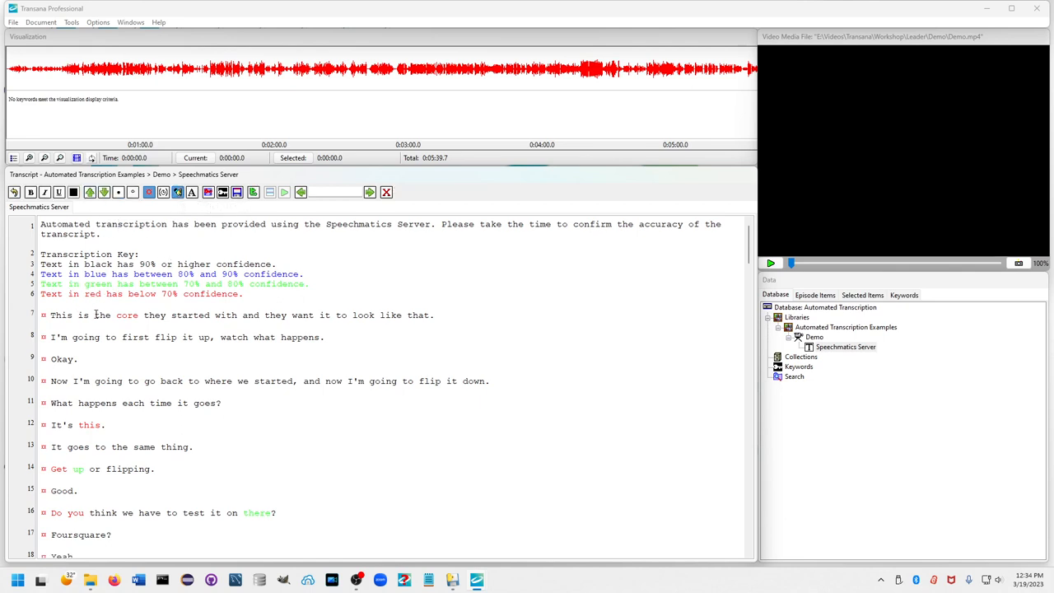
Cue the media to the first transcribed line and scroll through the dialogue to line 26
double_click(127, 317)
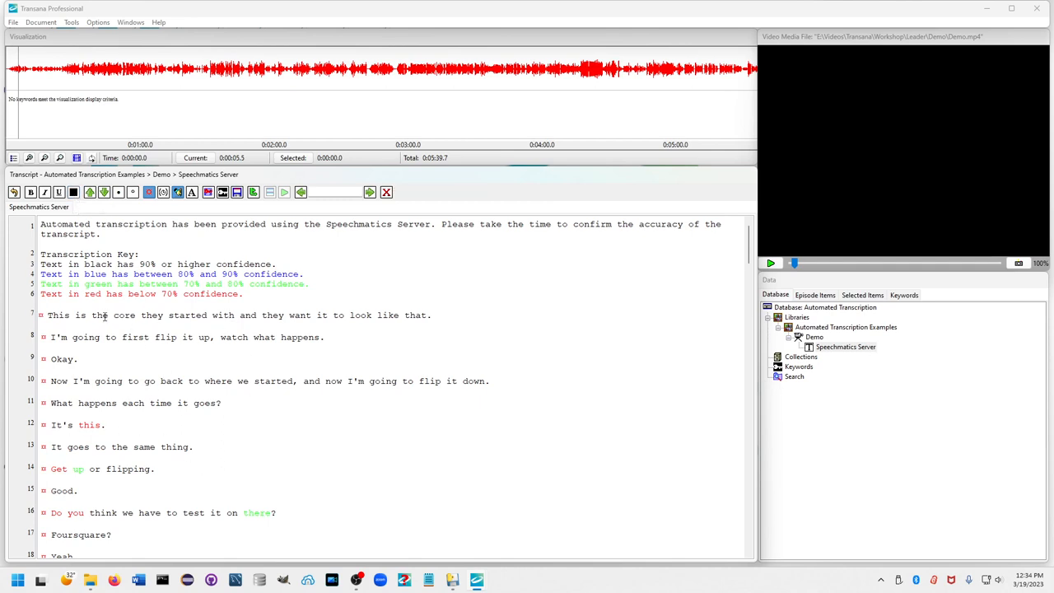
scroll(down, 3)
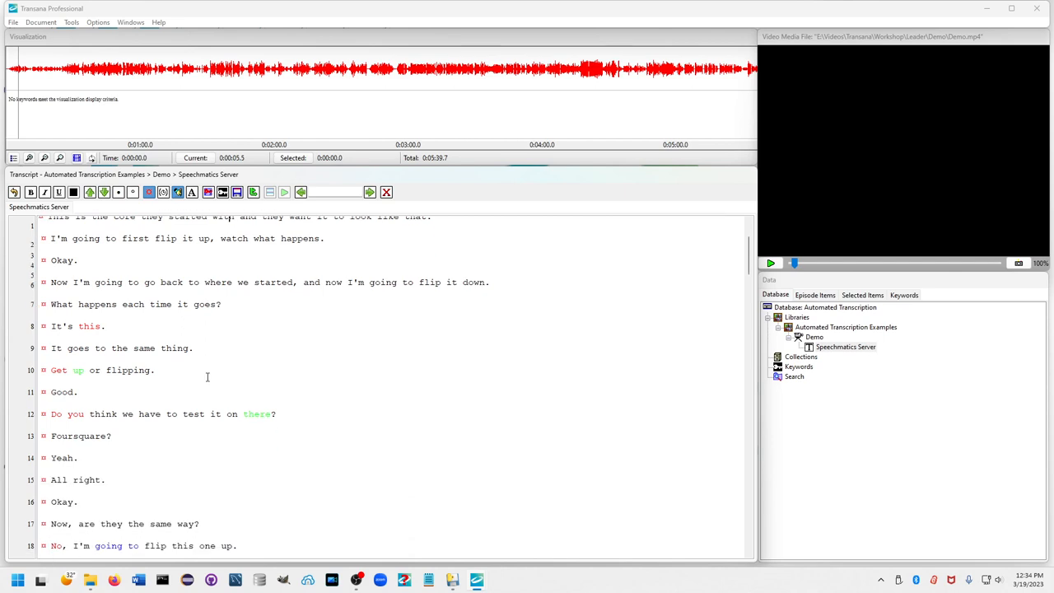
scroll(down, 3)
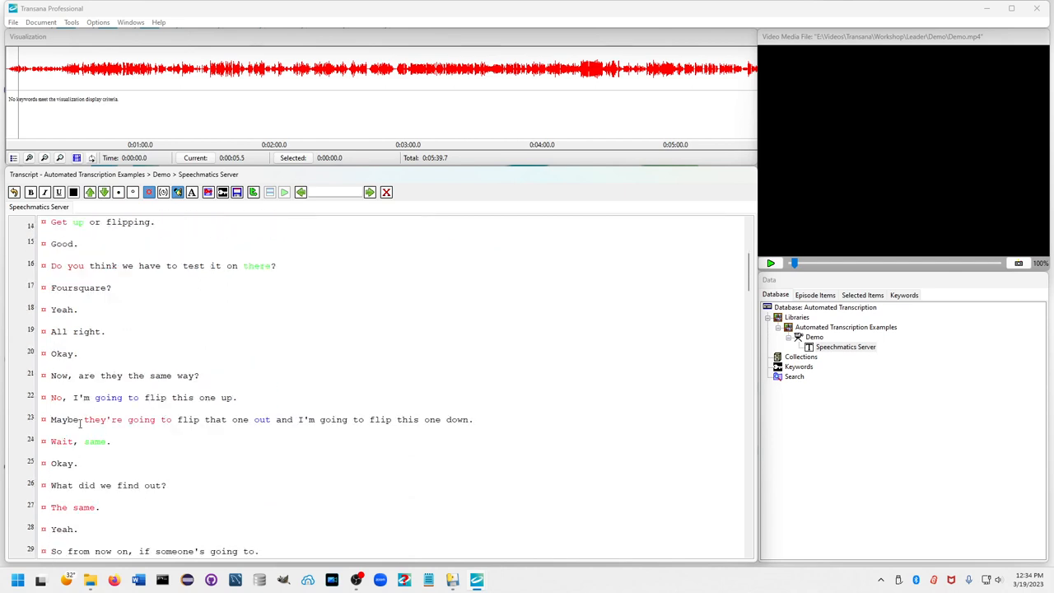